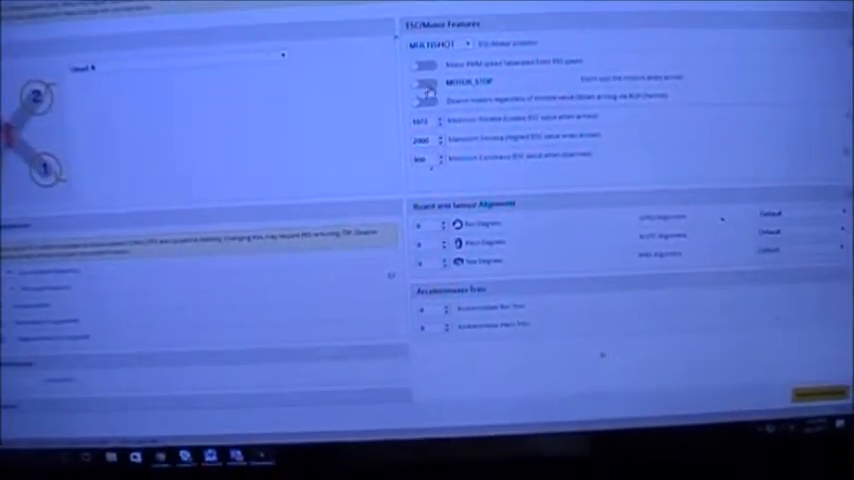
Enable the MOTOR_STOP feature so motors stay still while armed
left_click(422, 108)
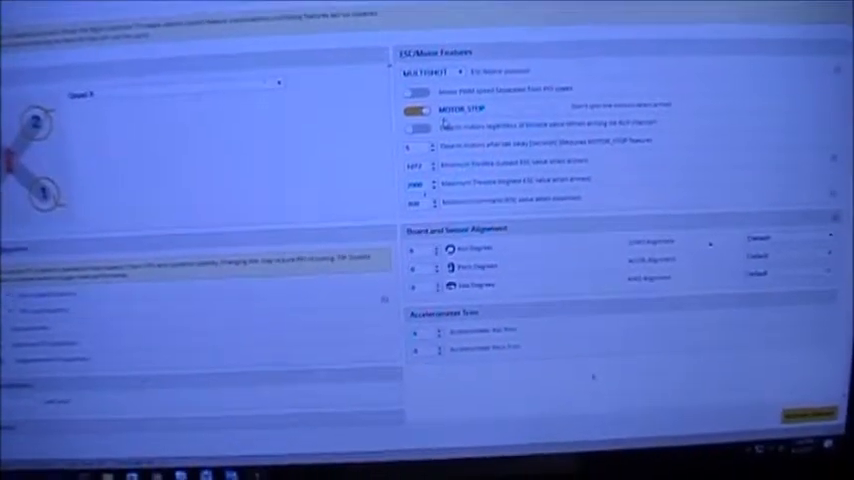